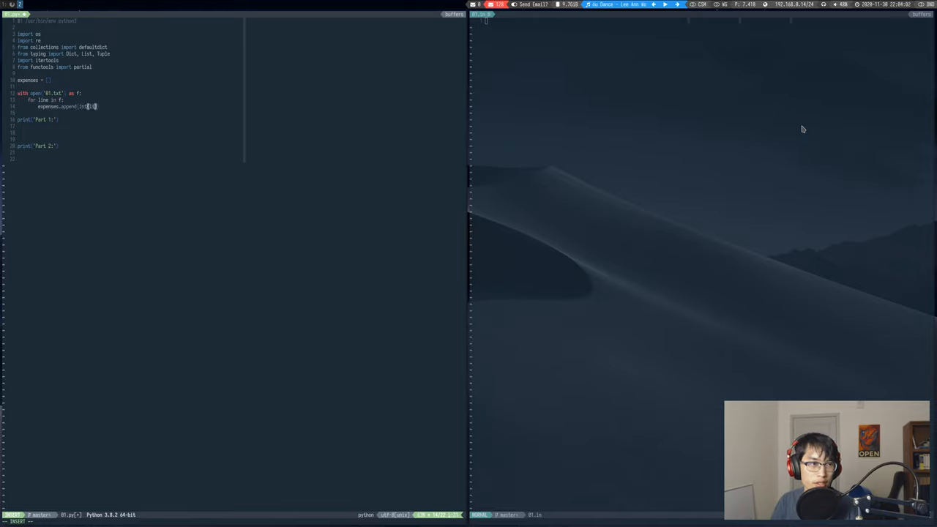
{"action": "type", "text": "for"}
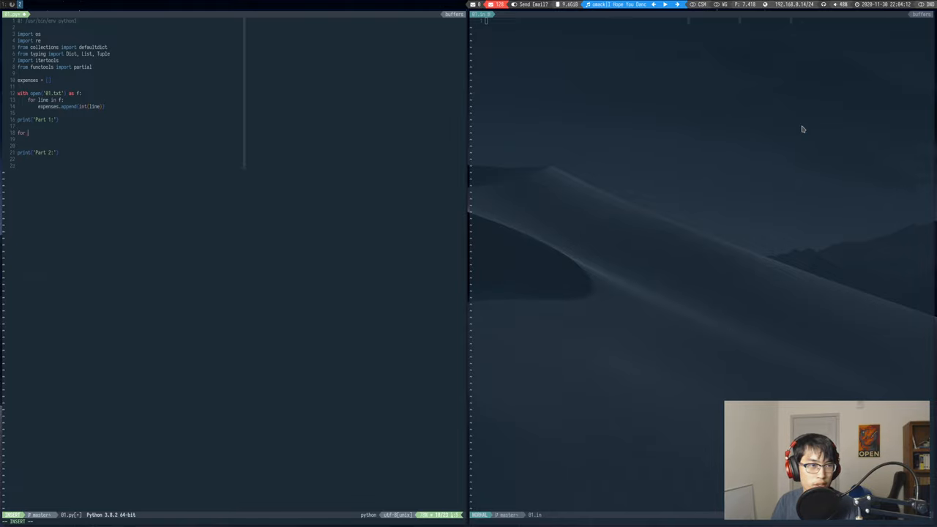